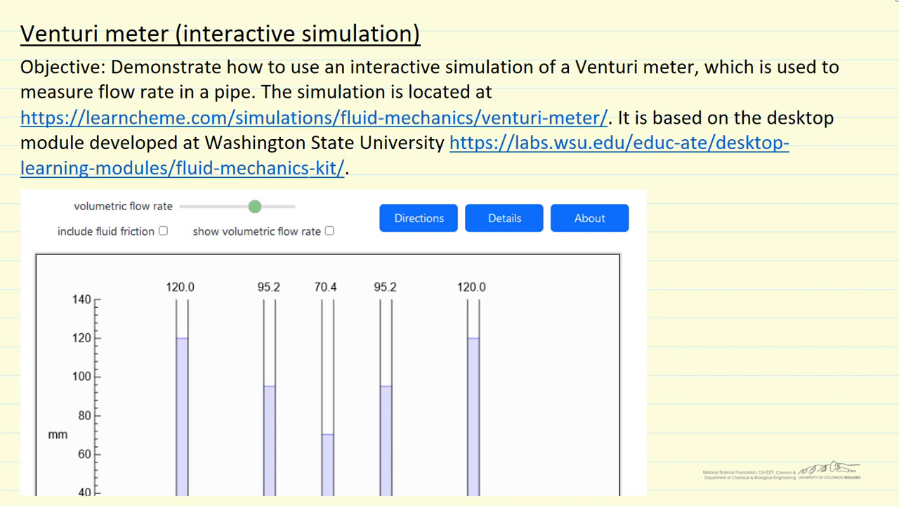
Step: Enlarge the simulation screenshot so the full Venturi apparatus fills most of the slide
drag(21, 118, 611, 118)
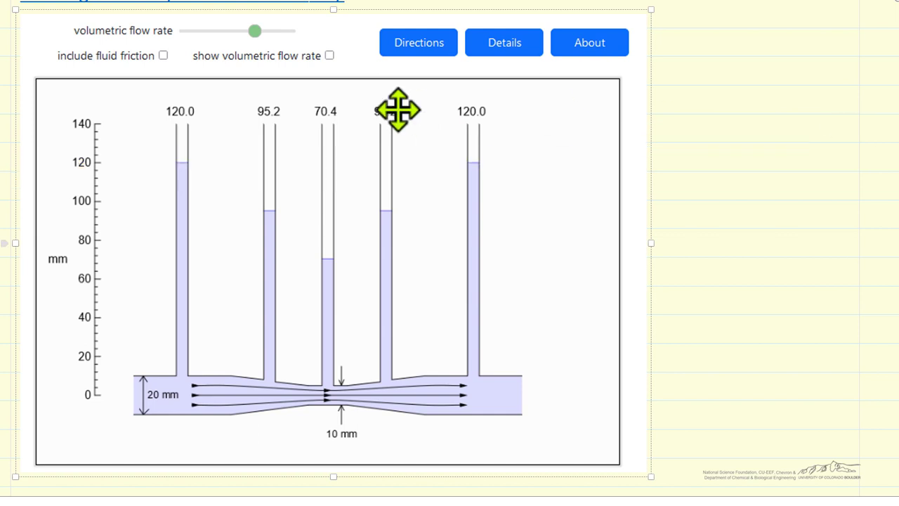
mouse_move(226, 397)
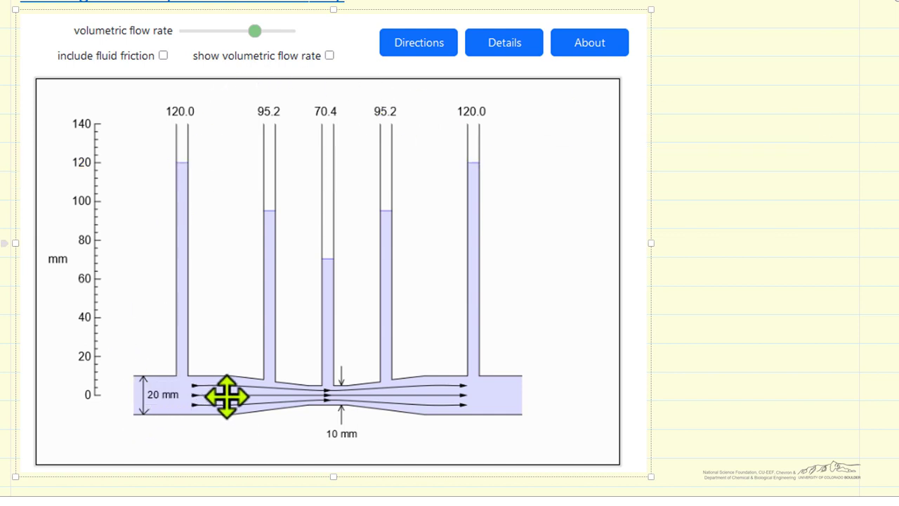
mouse_move(353, 371)
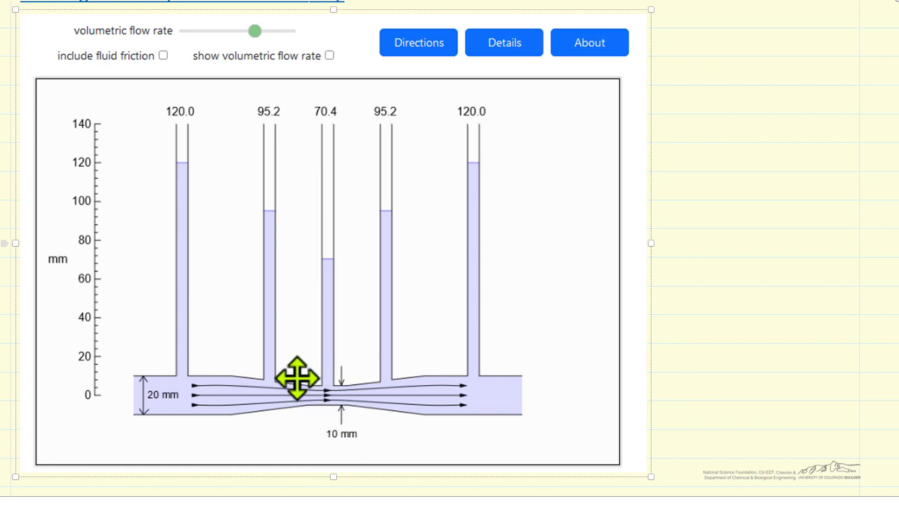
mouse_move(385, 419)
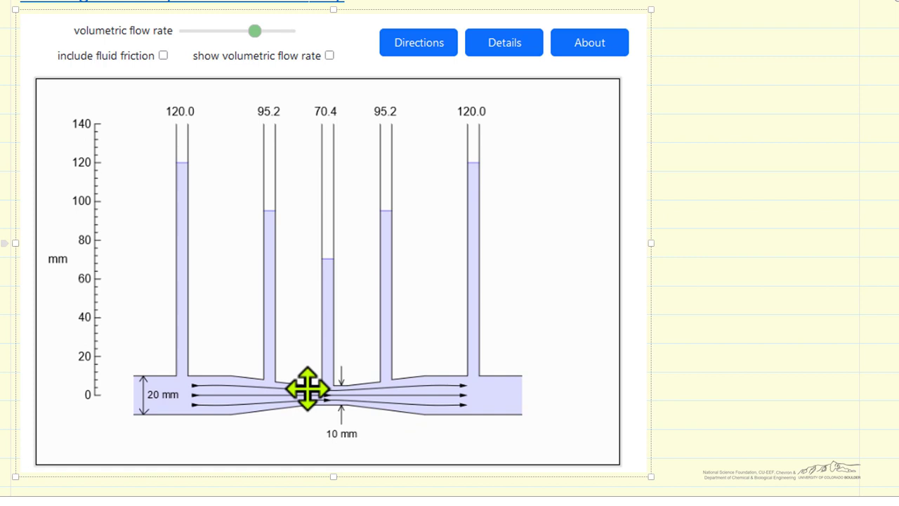
mouse_move(160, 335)
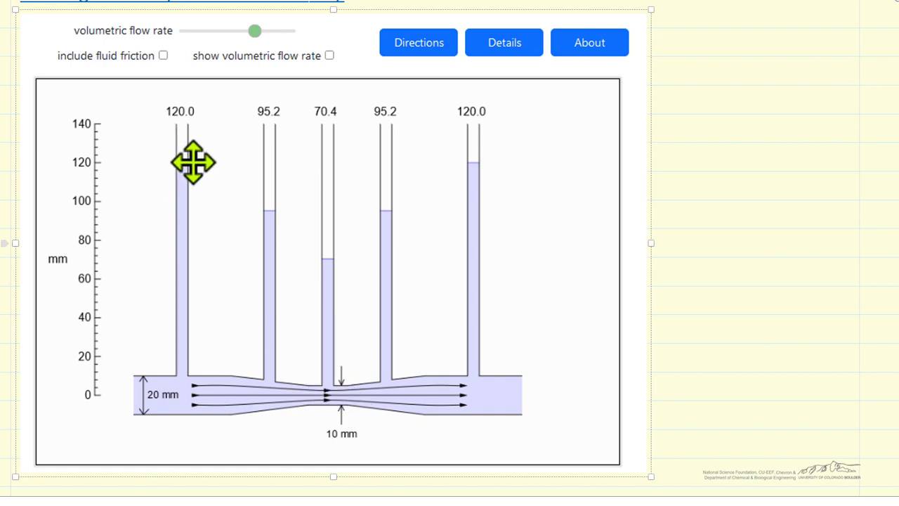
mouse_move(163, 185)
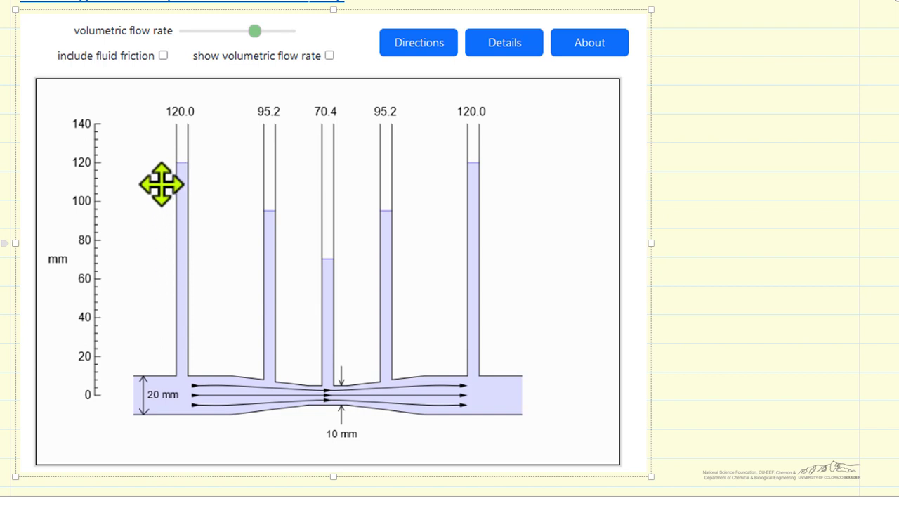
mouse_move(93, 158)
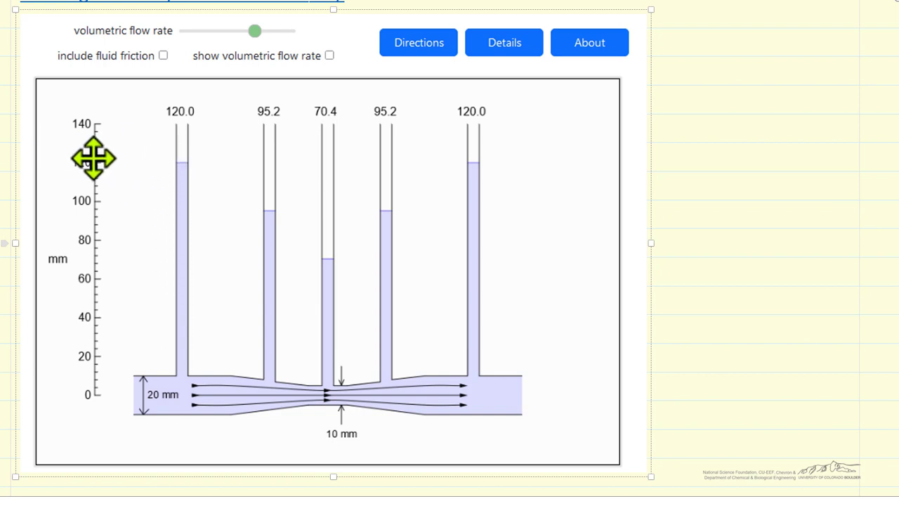
mouse_move(138, 303)
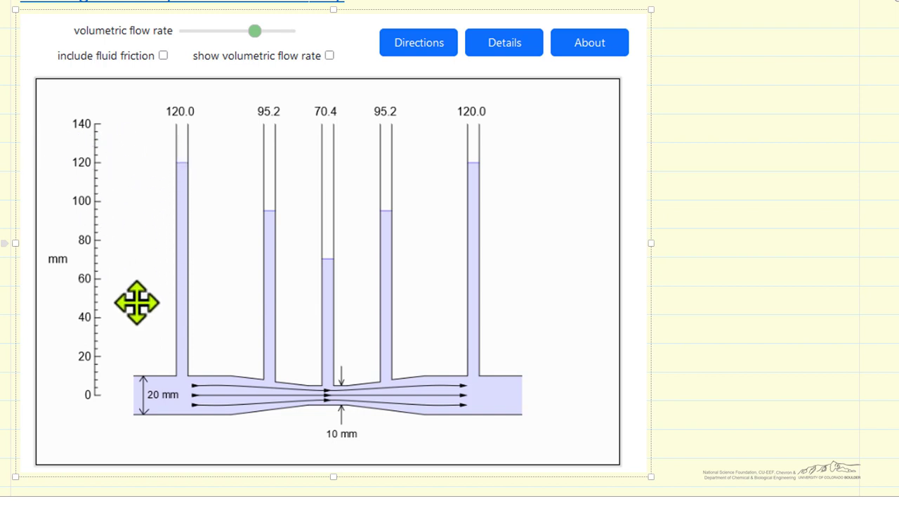
mouse_move(331, 396)
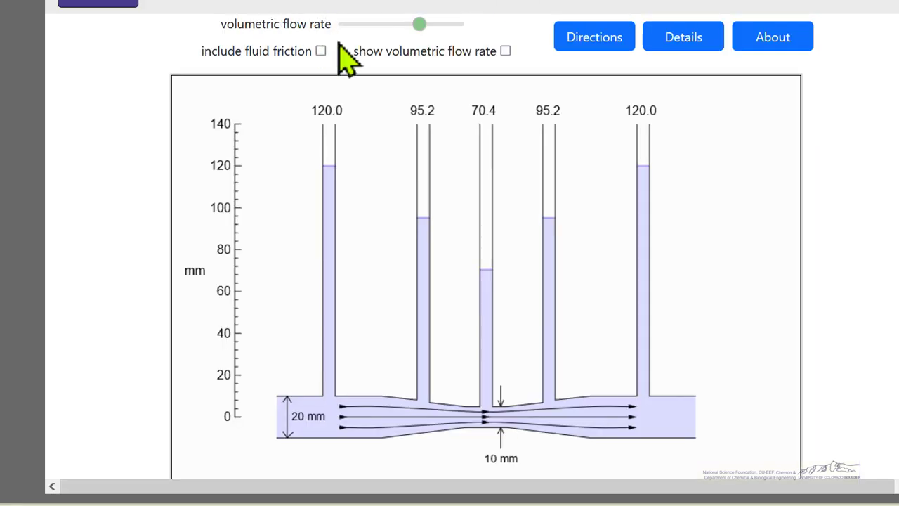
Step: Lower the flow rate slider, then raise it past its start so the middle tube reads 62.7 mm
drag(421, 24, 422, 24)
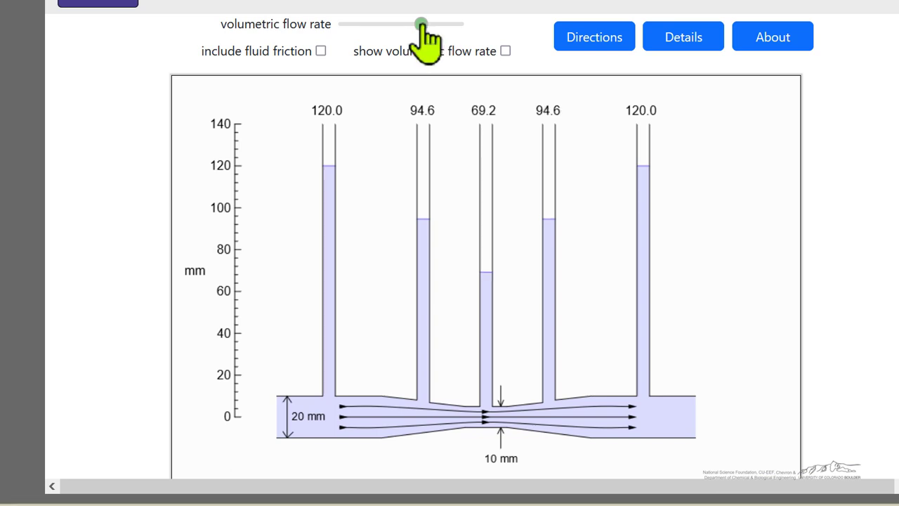
drag(422, 24, 391, 23)
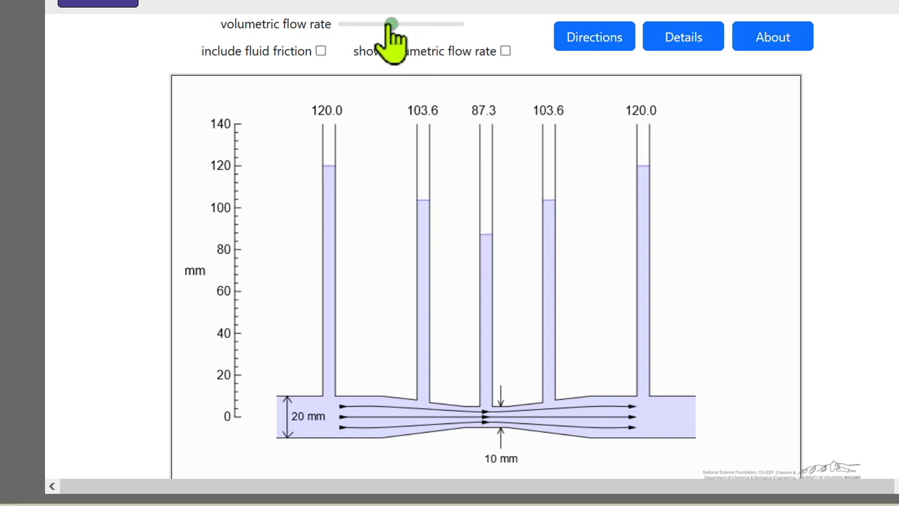
drag(388, 26, 378, 25)
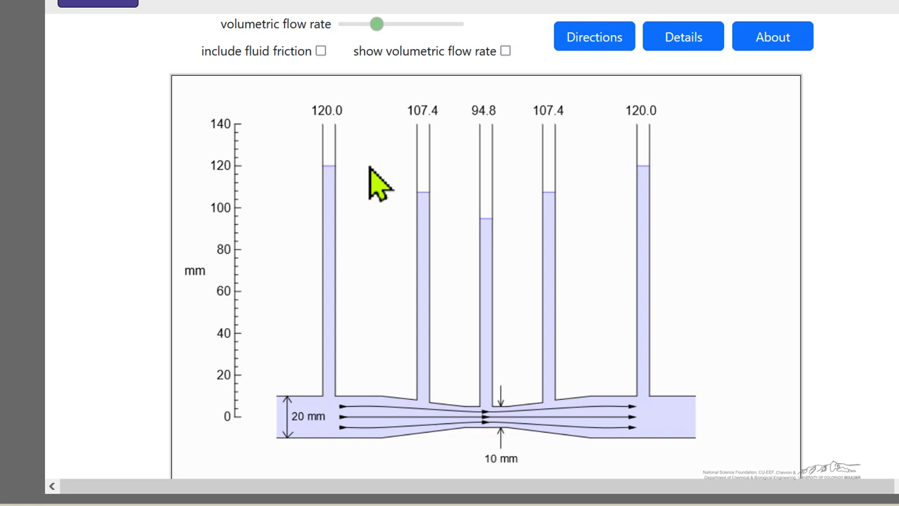
mouse_move(317, 175)
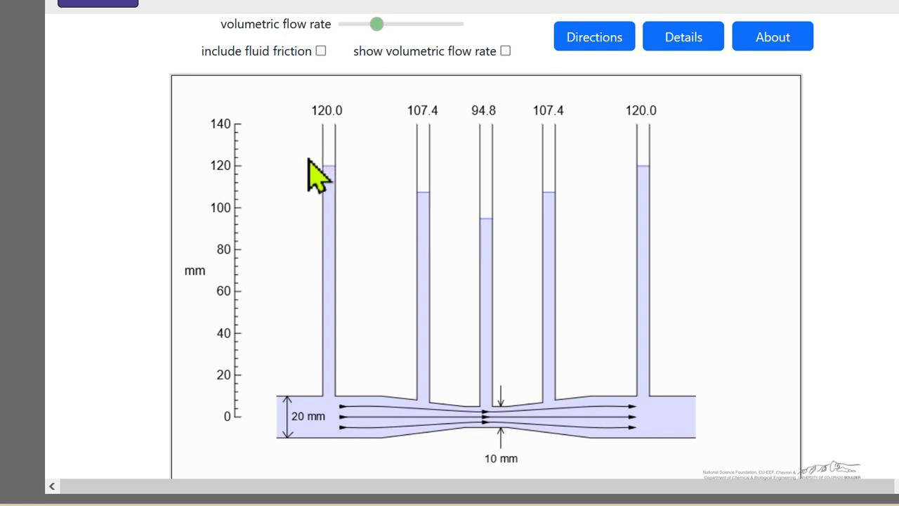
mouse_move(387, 98)
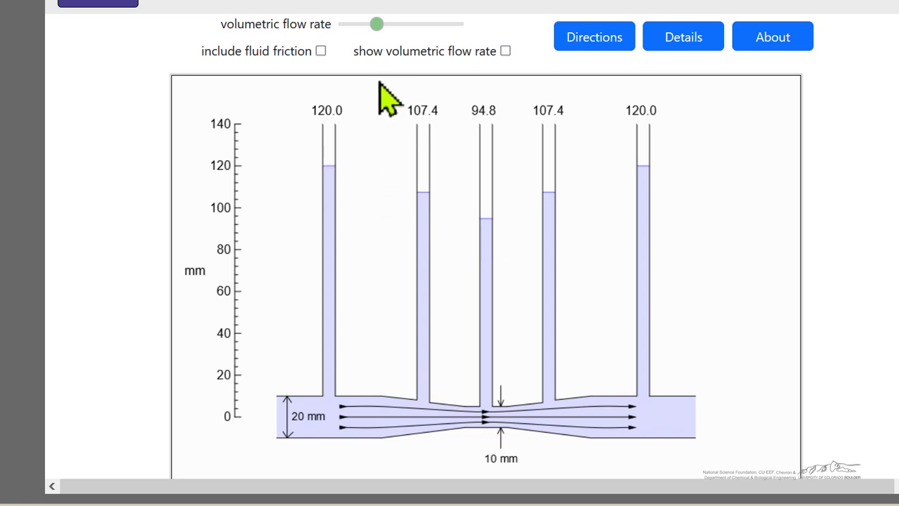
mouse_move(534, 225)
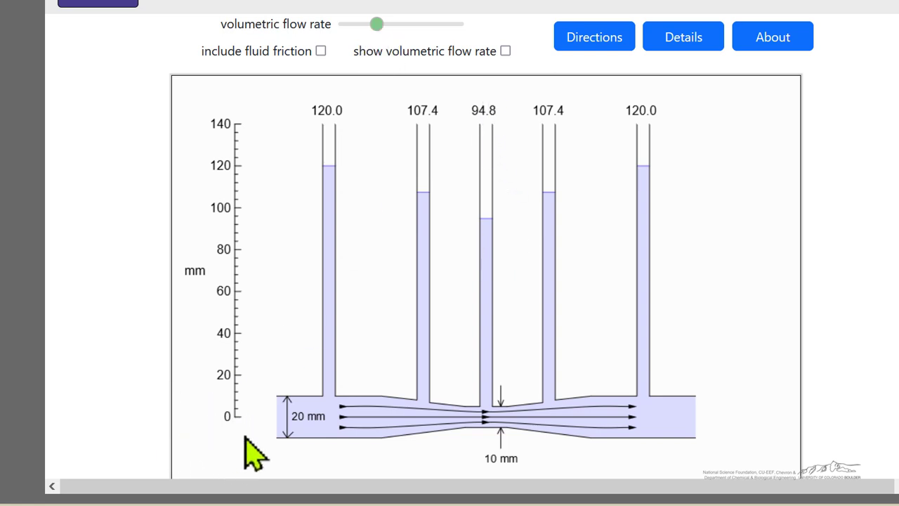
mouse_move(250, 433)
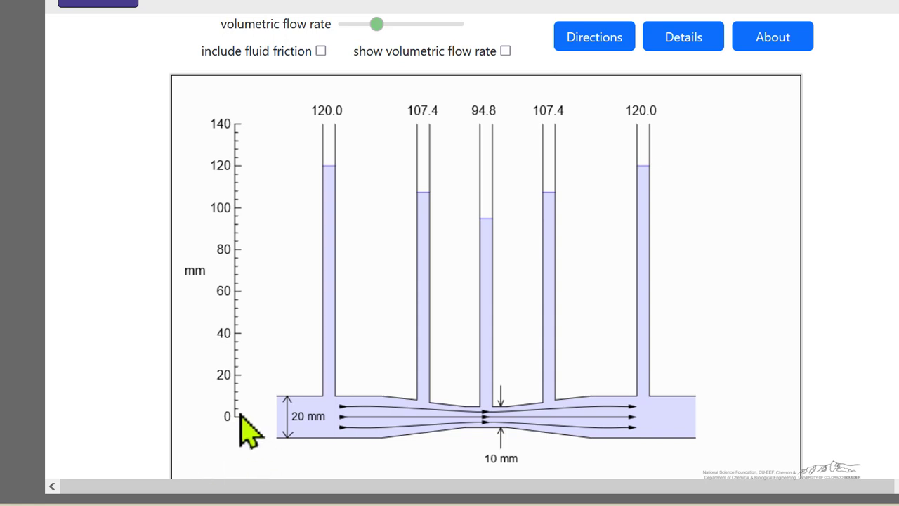
mouse_move(378, 25)
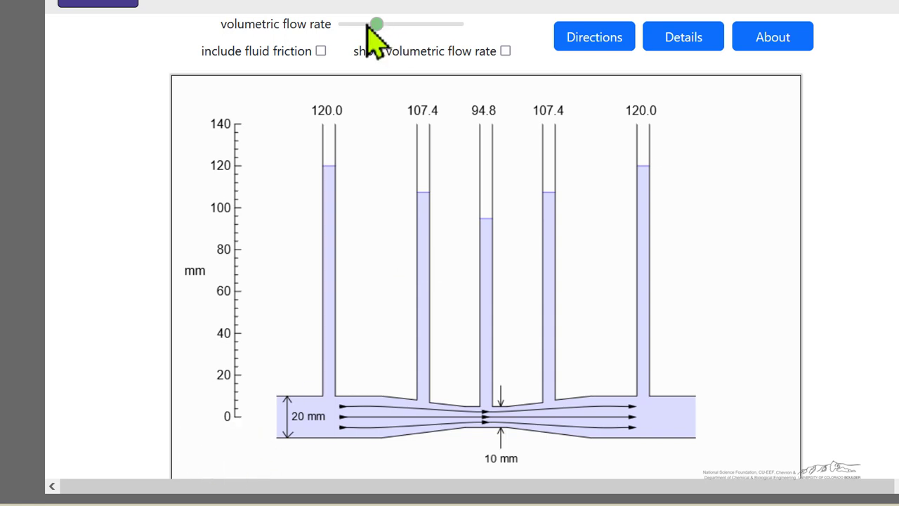
drag(377, 24, 430, 24)
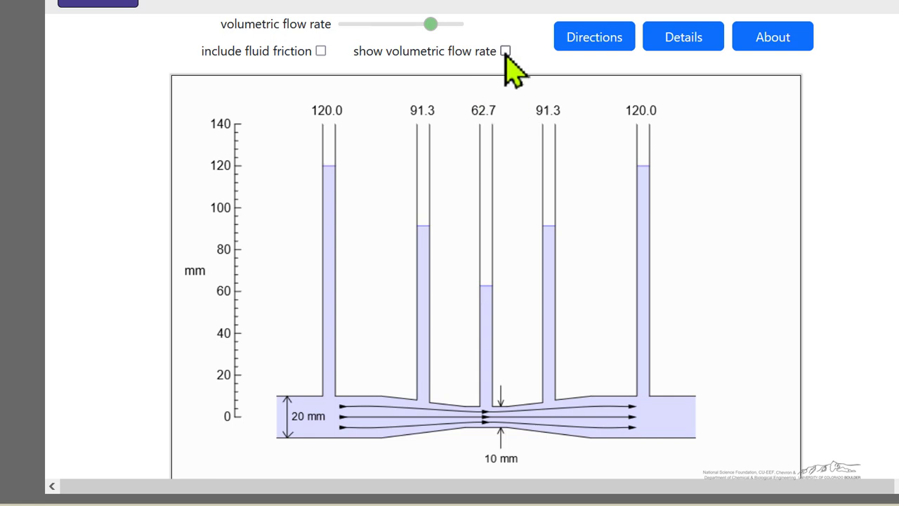
Step: Show the volumetric flow rate and adjust the slider until it reads 0.77 cm³/s
click(506, 51)
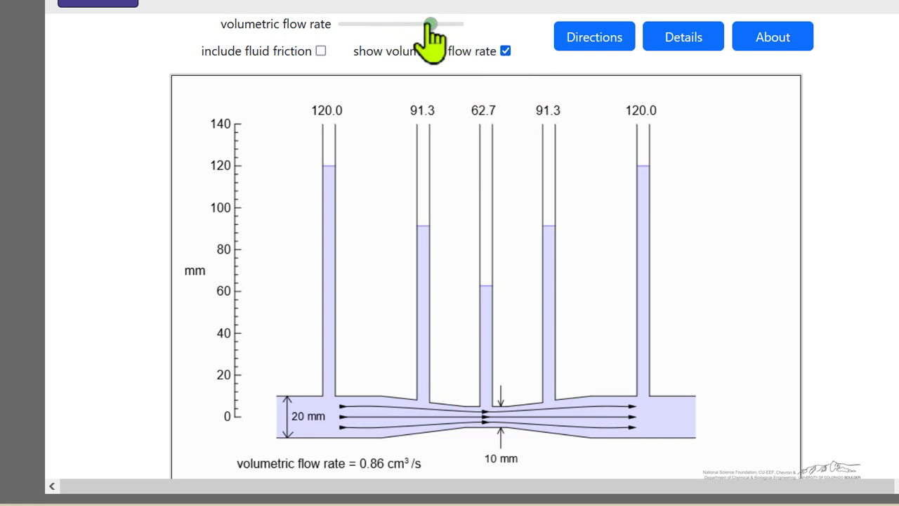
drag(429, 26, 410, 25)
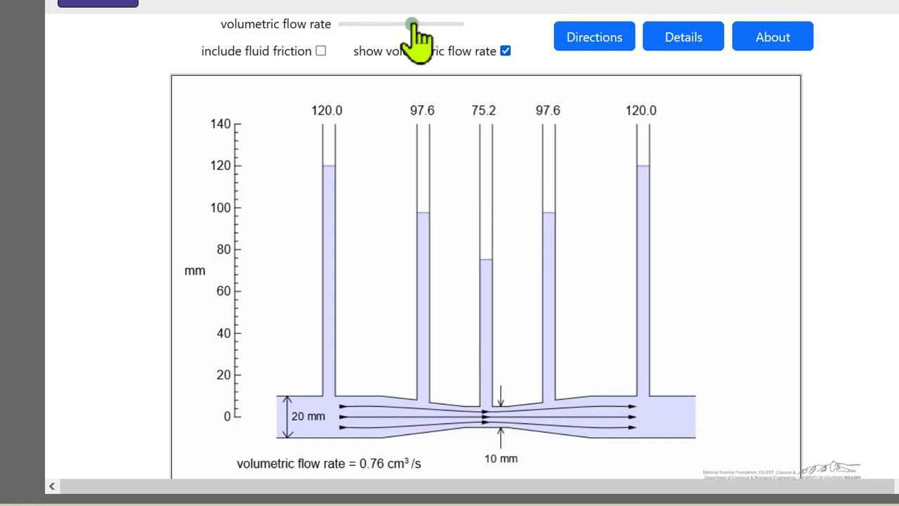
drag(411, 24, 414, 24)
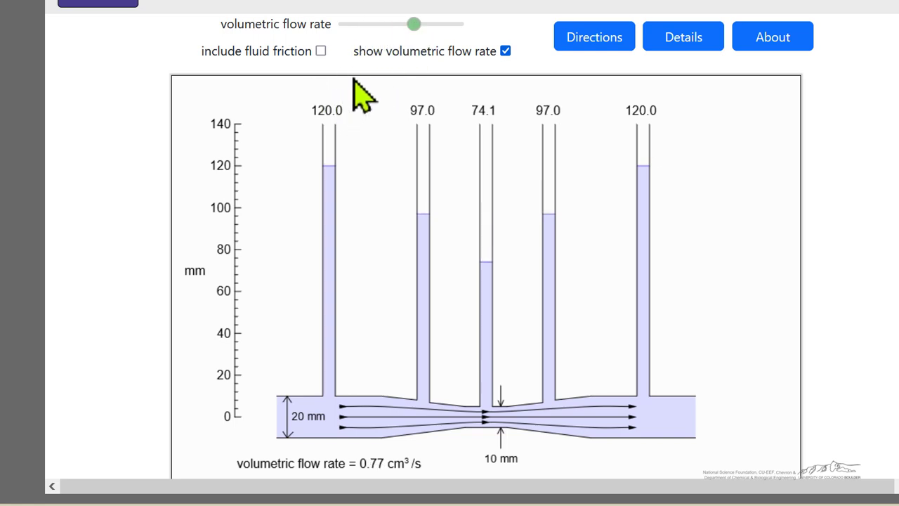
mouse_move(322, 51)
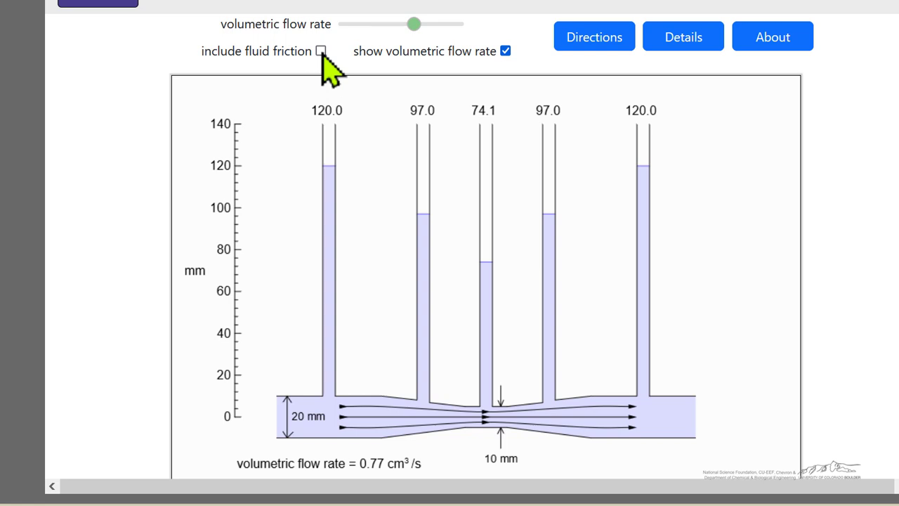
click(320, 50)
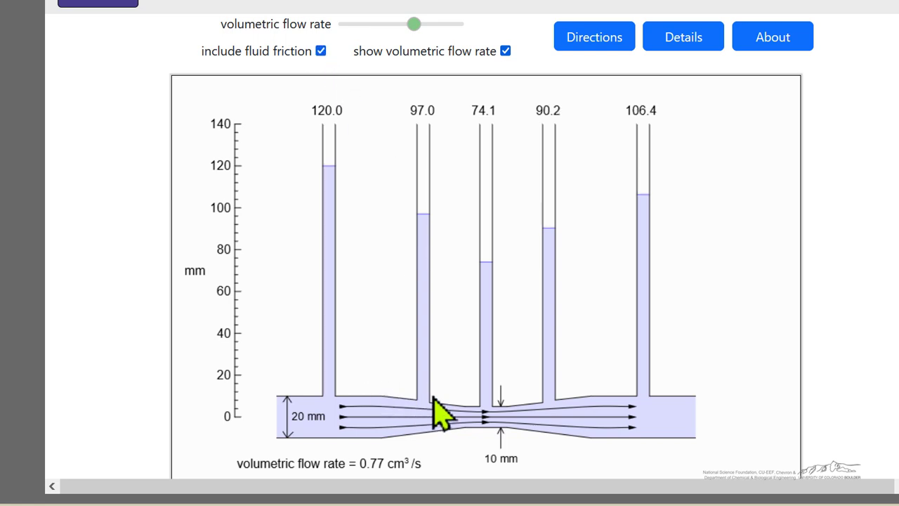
mouse_move(652, 211)
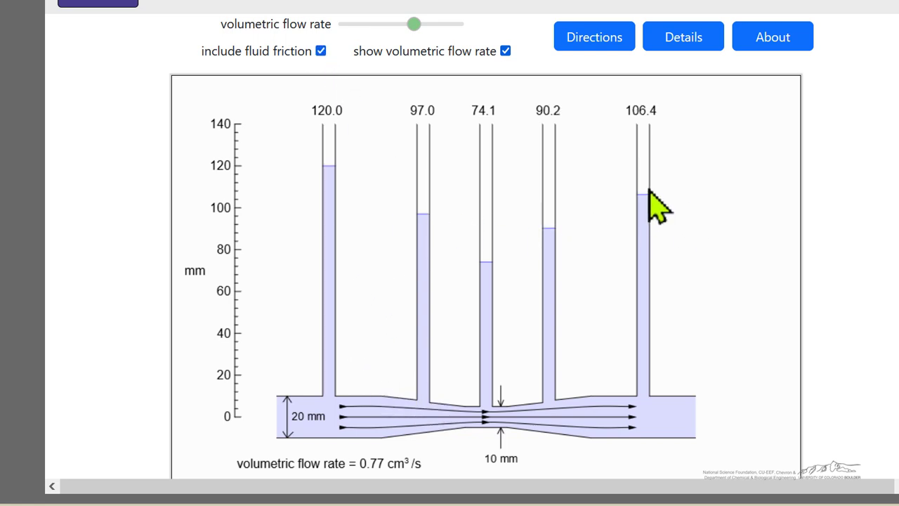
mouse_move(457, 284)
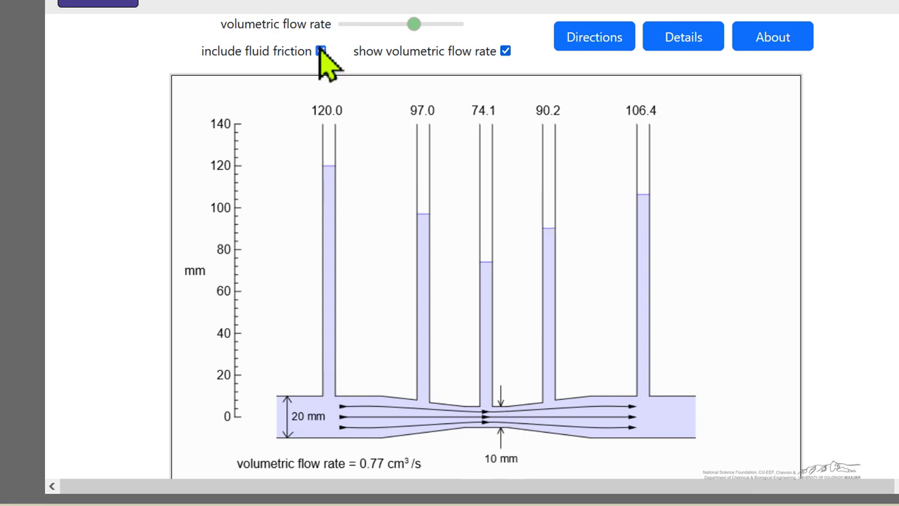
click(322, 51)
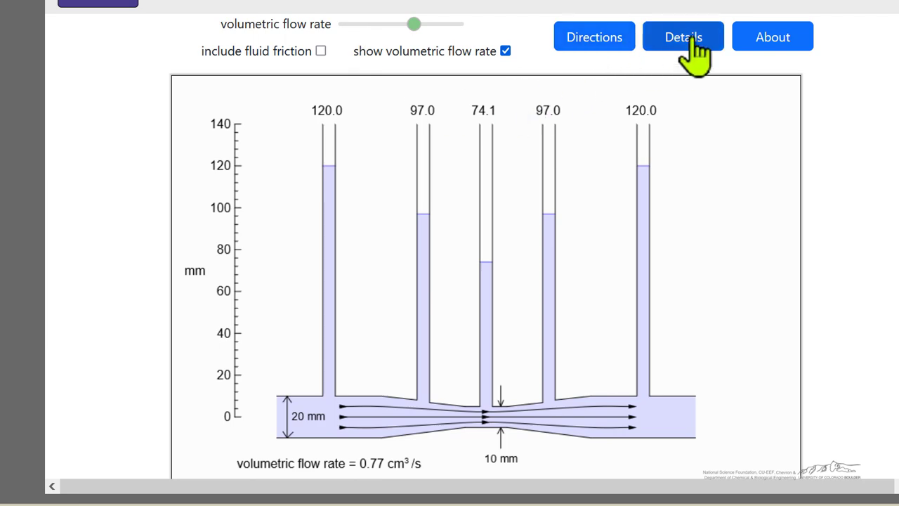
click(683, 36)
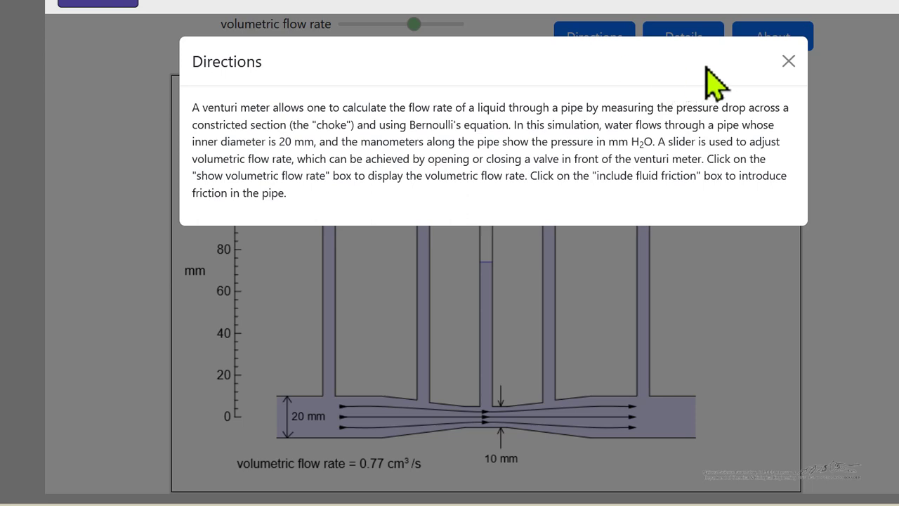
click(788, 60)
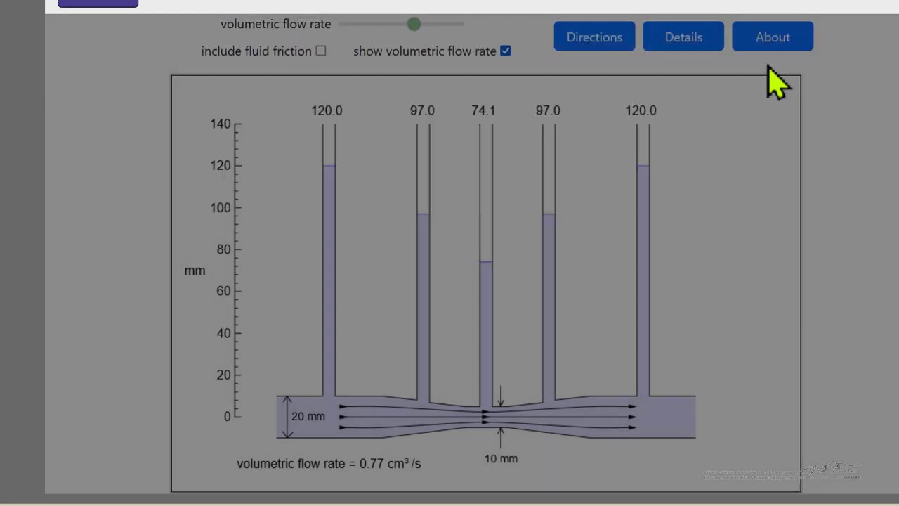